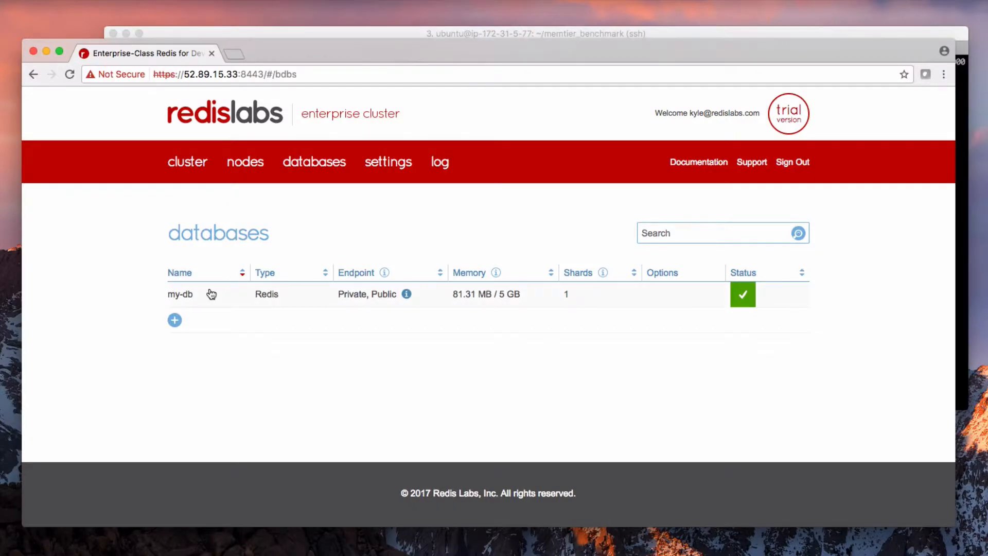
# Enable database clustering with 2 shards on my-db, save, and view its metrics.
pyautogui.click(180, 295)
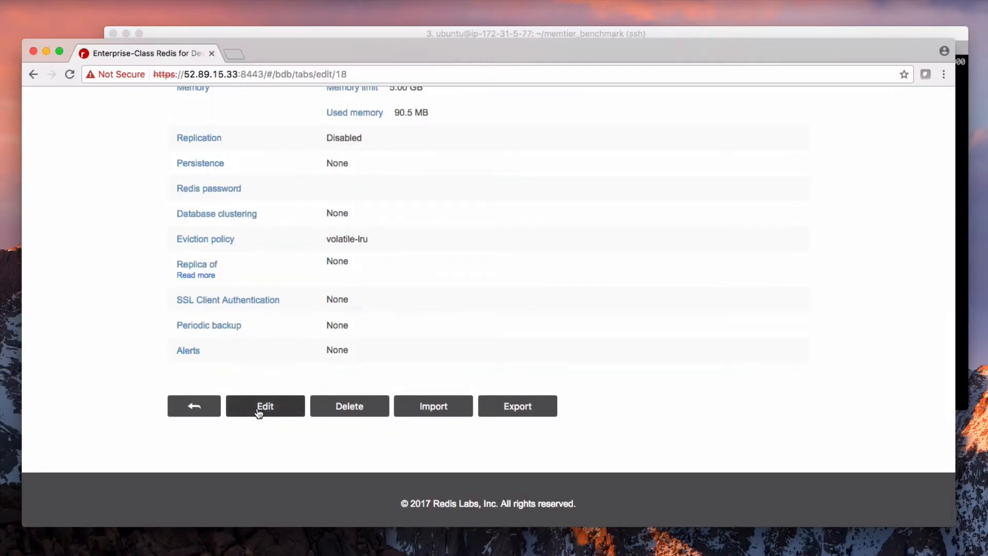
pyautogui.click(265, 406)
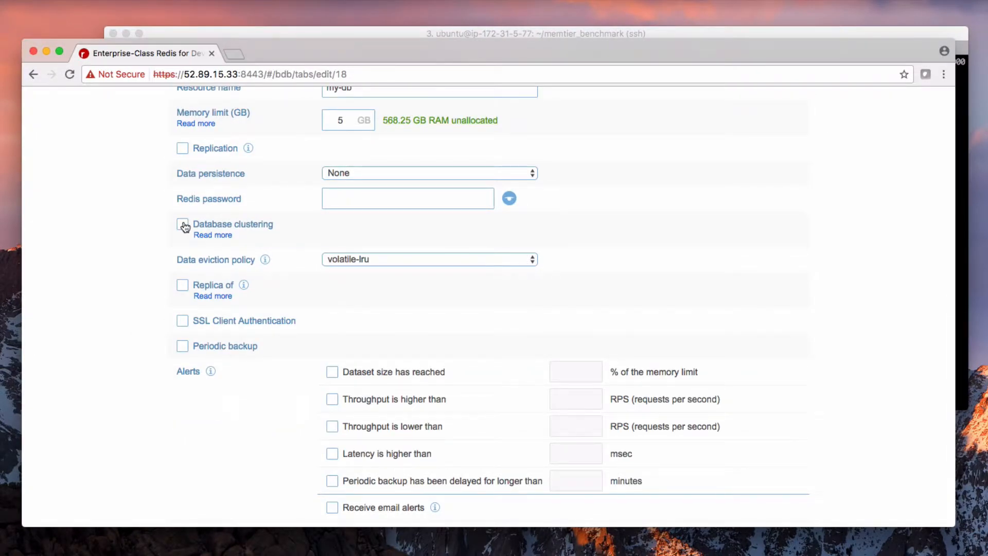
pyautogui.scroll(-3)
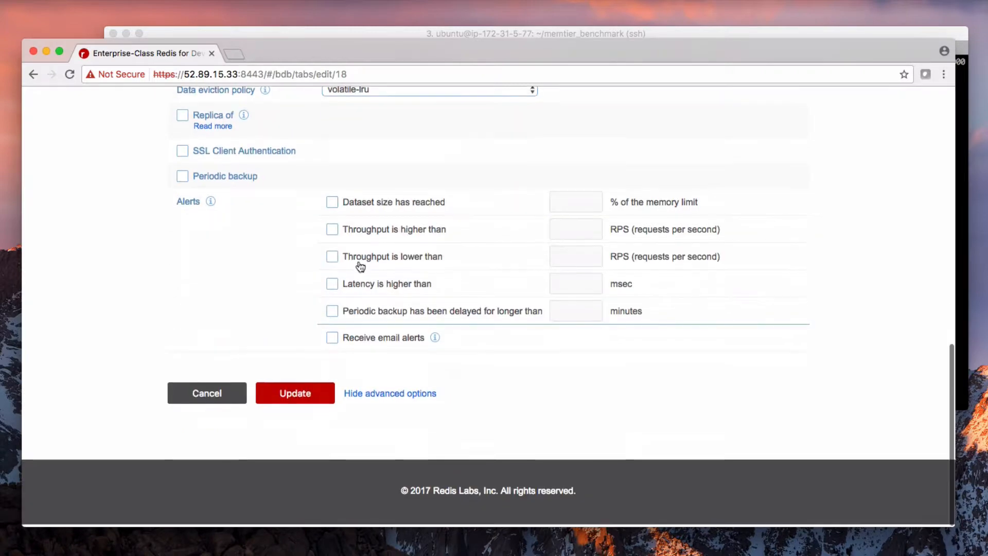
pyautogui.click(294, 393)
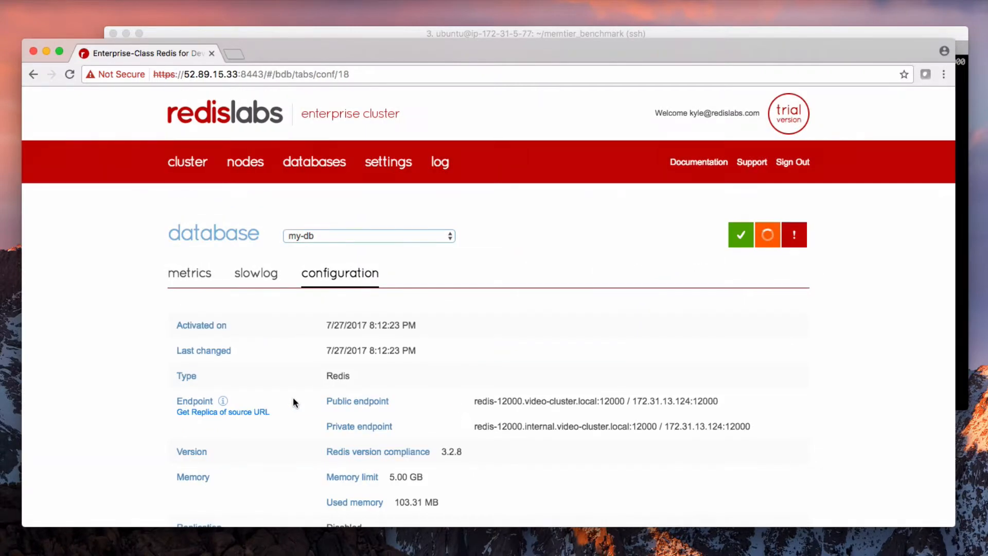
pyautogui.click(189, 273)
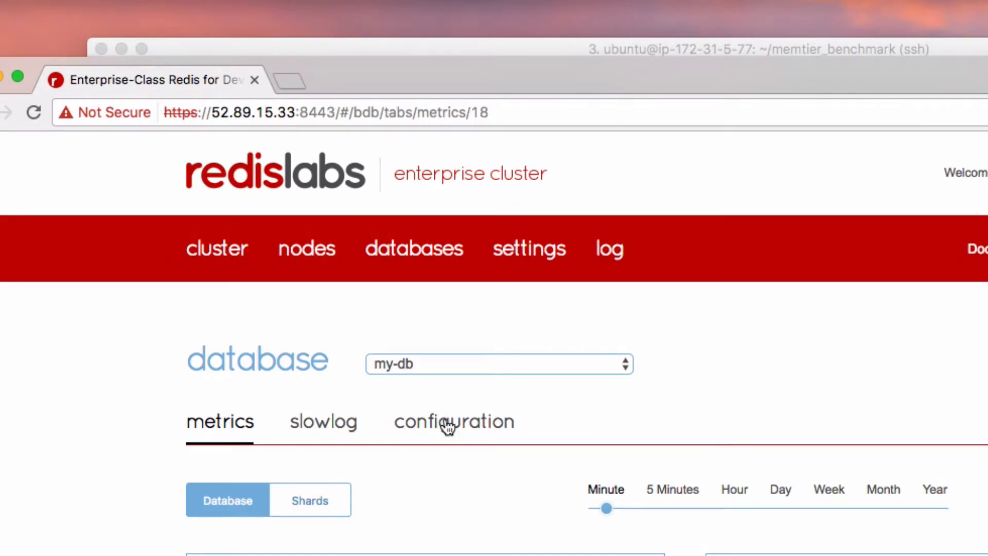
# Turn on replication for my-db in its configuration and save the change.
pyautogui.click(454, 421)
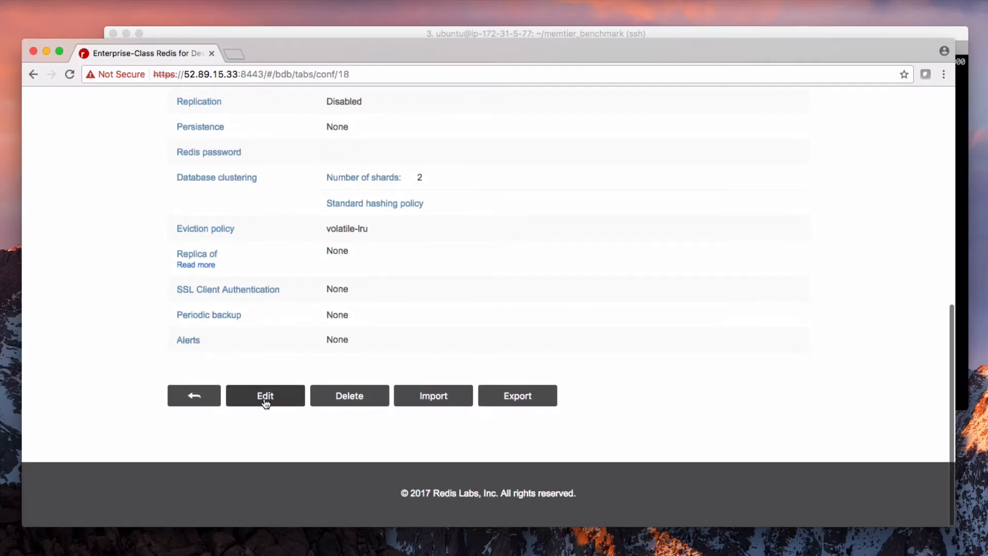
pyautogui.click(265, 395)
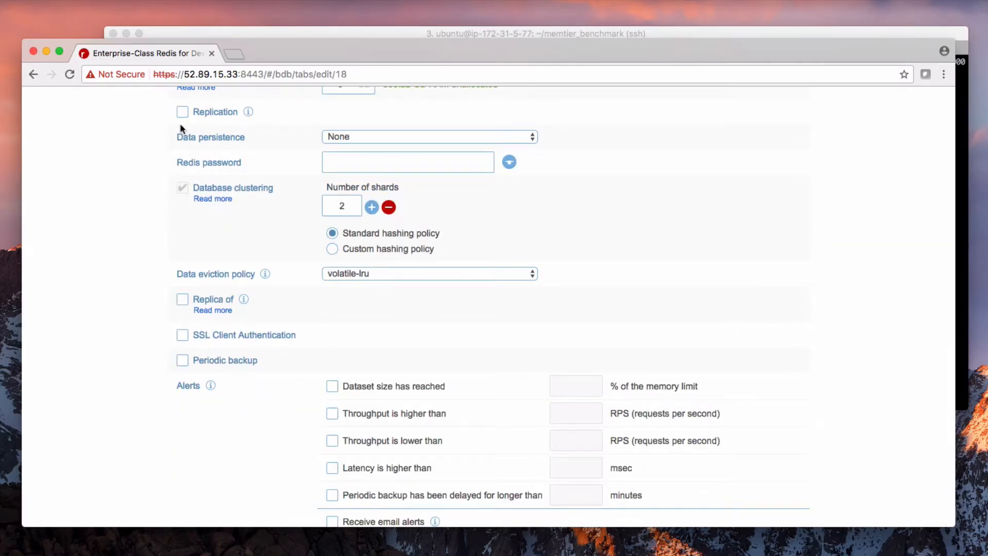
pyautogui.click(183, 112)
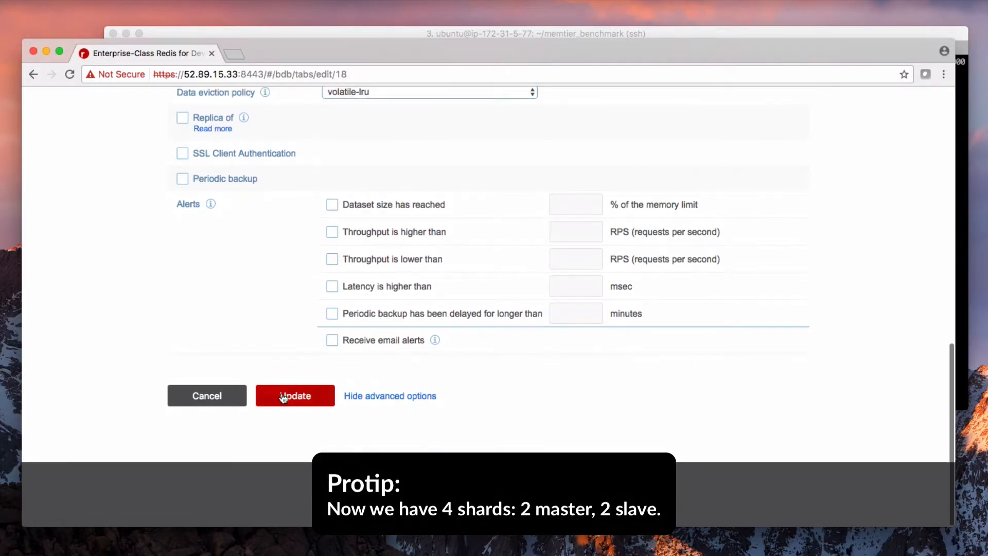
pyautogui.click(295, 396)
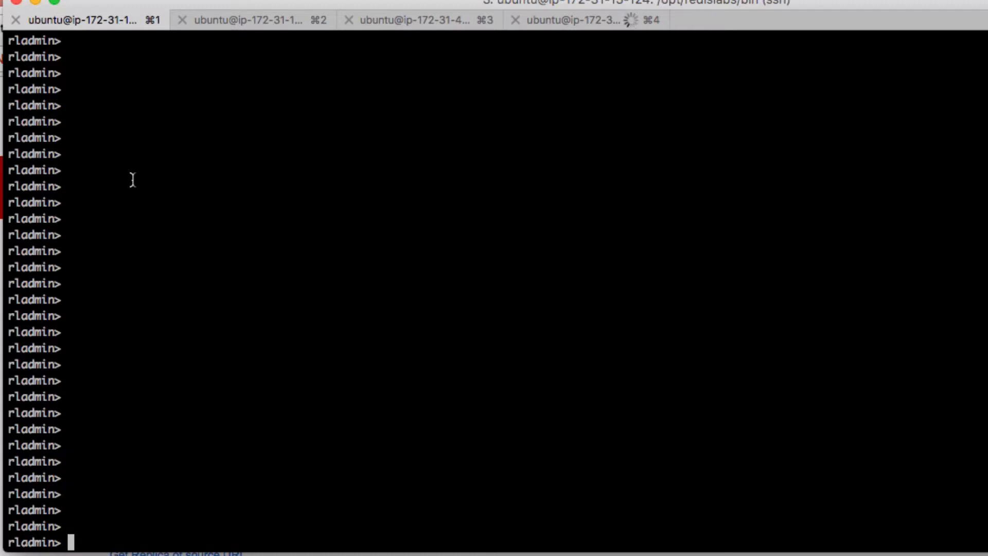
# Run 'info cluster' and 'status' in rladmin to list nodes, databases, endpoints and shards.
pyautogui.write('info cluster')
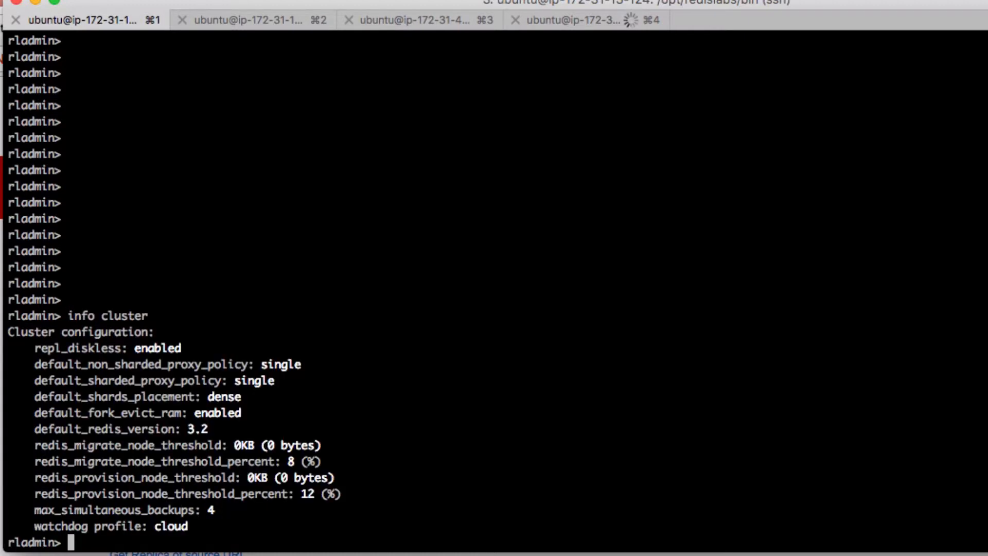
pyautogui.write('s')
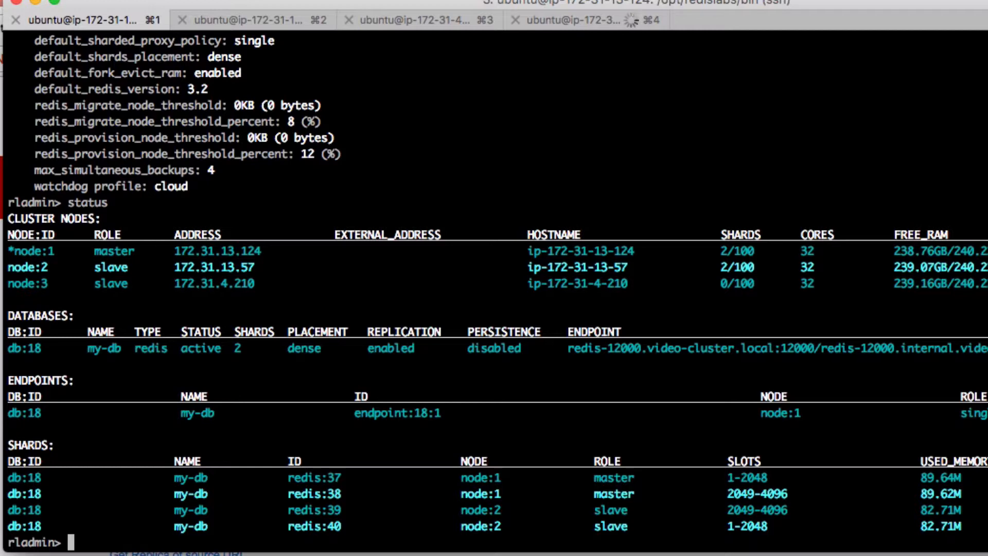
# Run 'failover shard 38' in rladmin to fail over master shard redis:38.
pyautogui.write('failover')
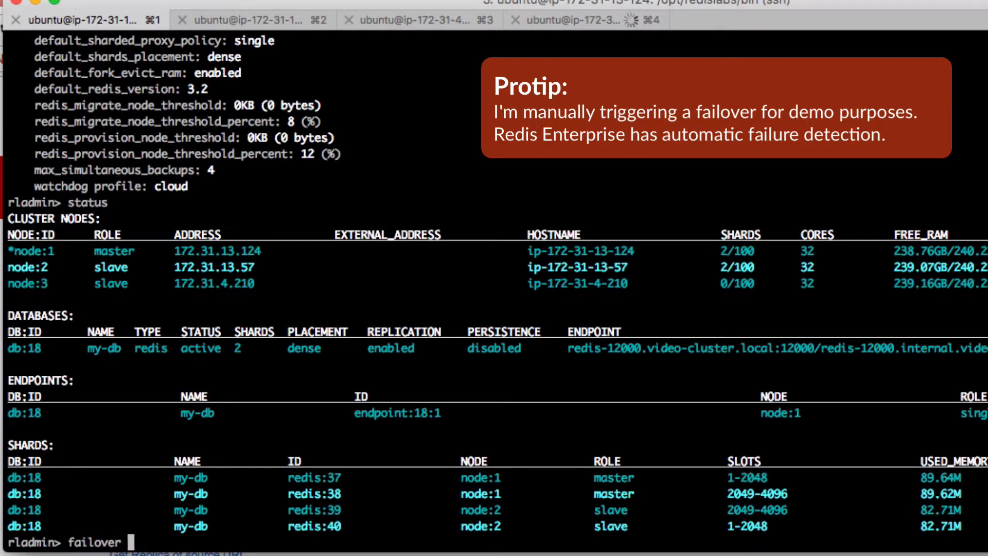
pyautogui.write('shard')
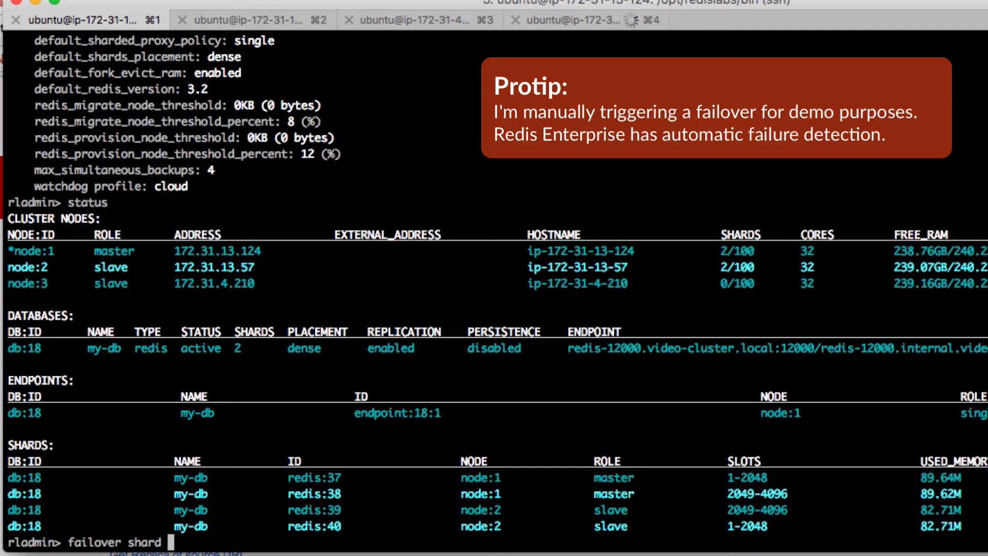
pyautogui.write('38')
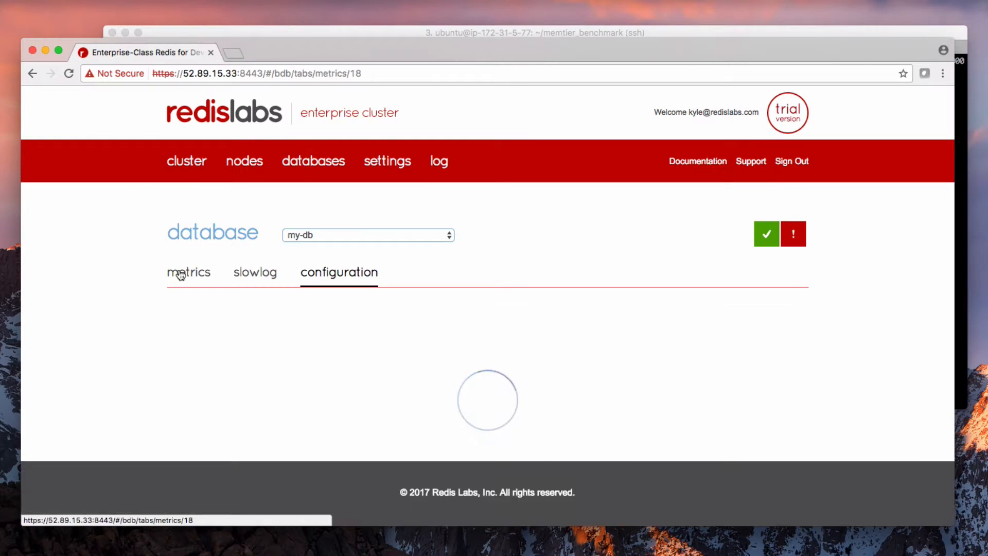
# View my-db's metrics page.
pyautogui.click(189, 272)
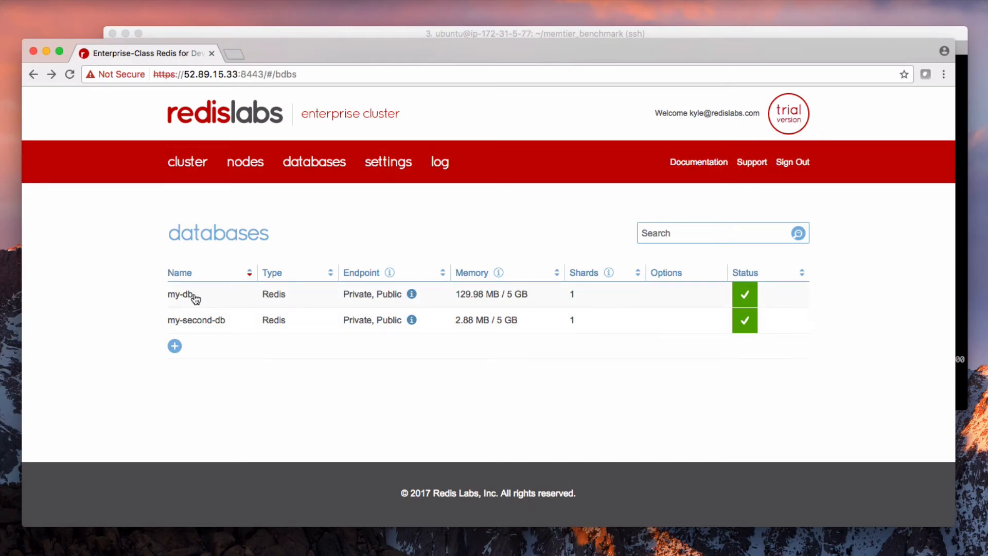
# Edit my-db's configuration, enable Replica of, and add a new source URL entry.
pyautogui.click(182, 294)
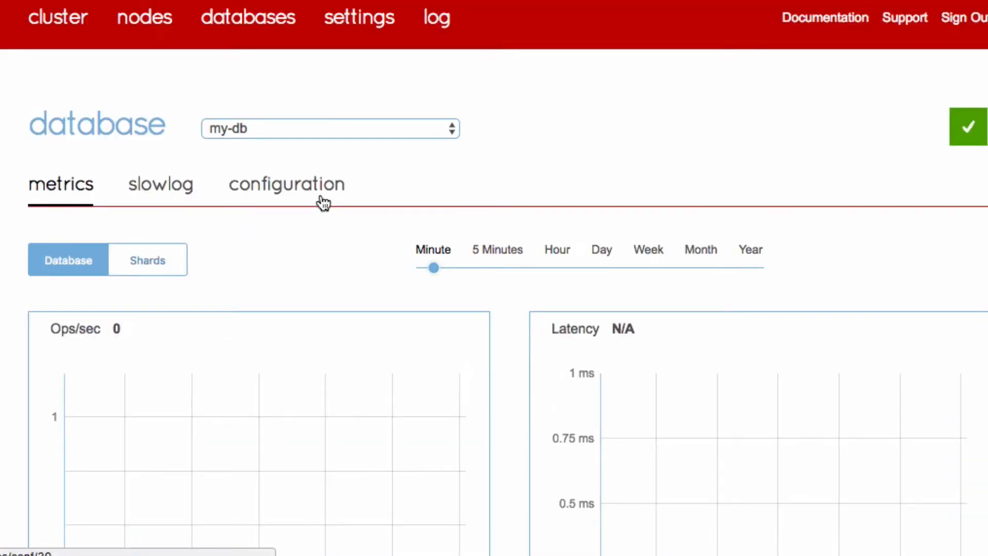
pyautogui.click(286, 184)
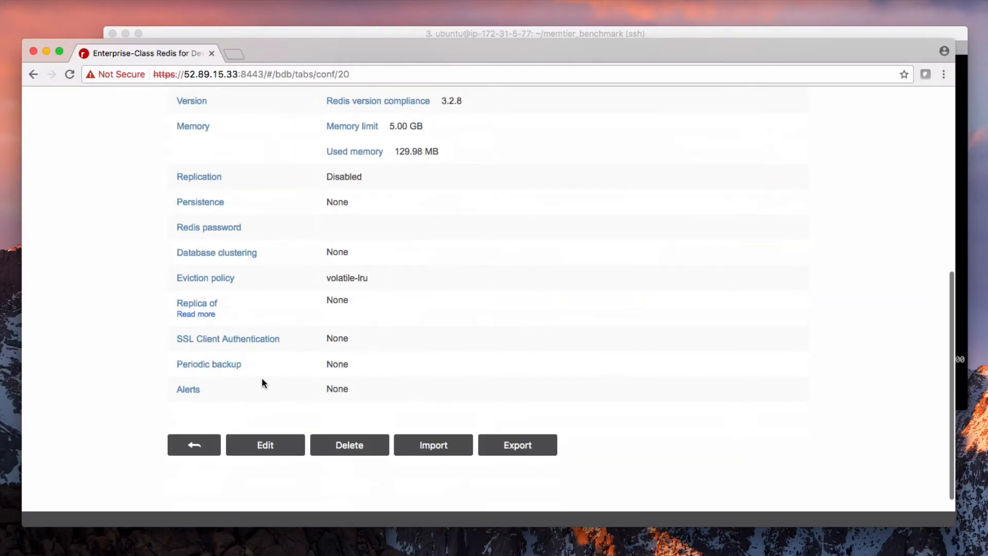
pyautogui.click(264, 444)
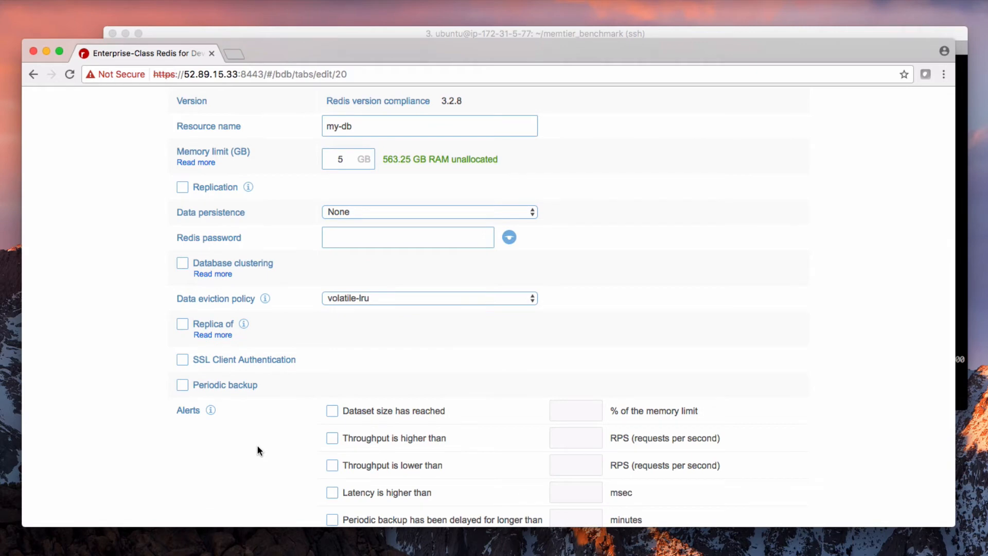
pyautogui.moveTo(170, 293)
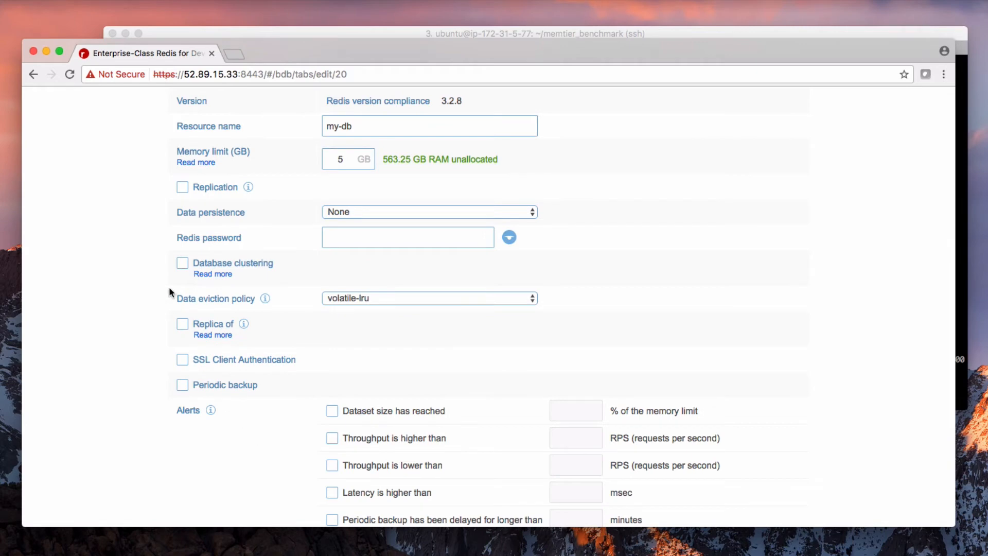
pyautogui.click(182, 323)
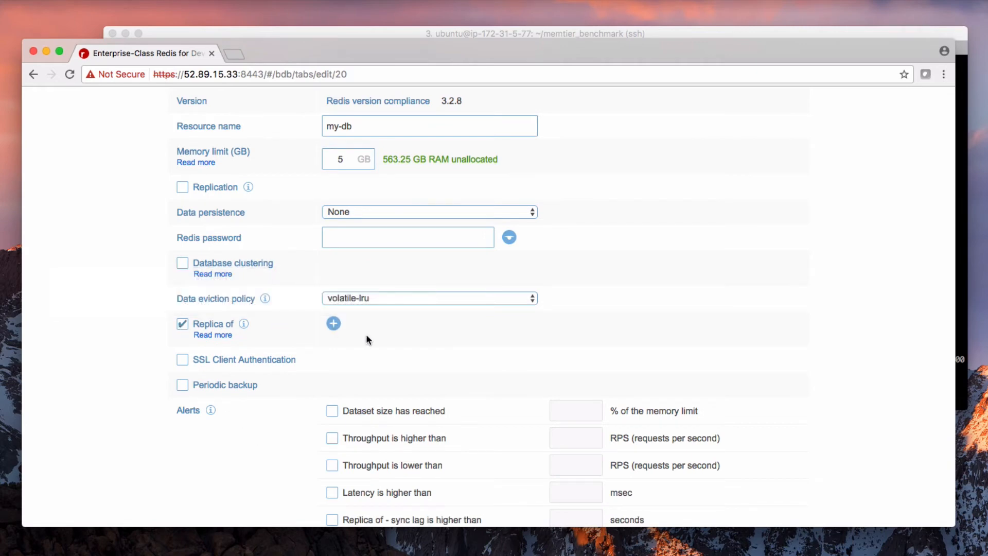
pyautogui.click(333, 323)
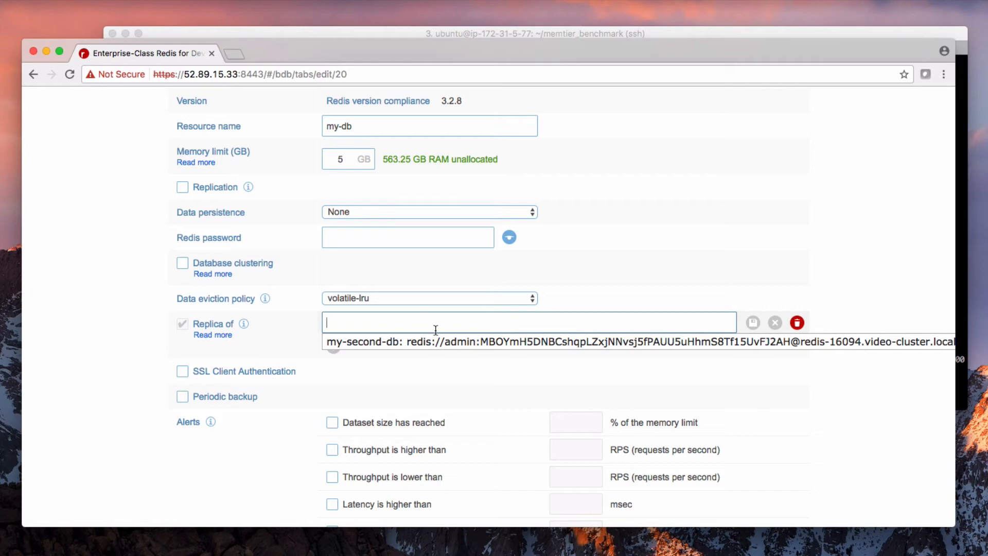
# Confirm my-second-db as the replication source and save my-db's configuration.
pyautogui.click(638, 342)
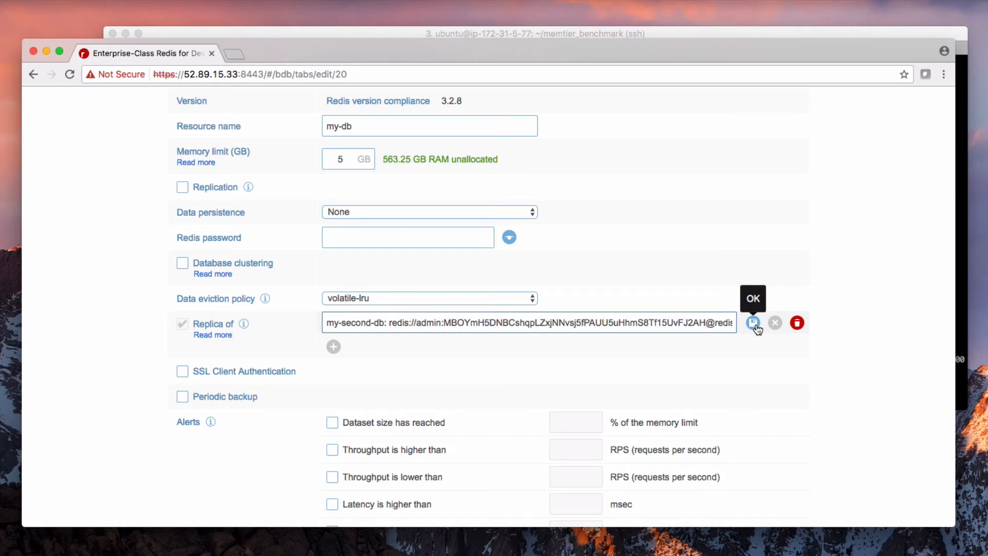
pyautogui.click(755, 322)
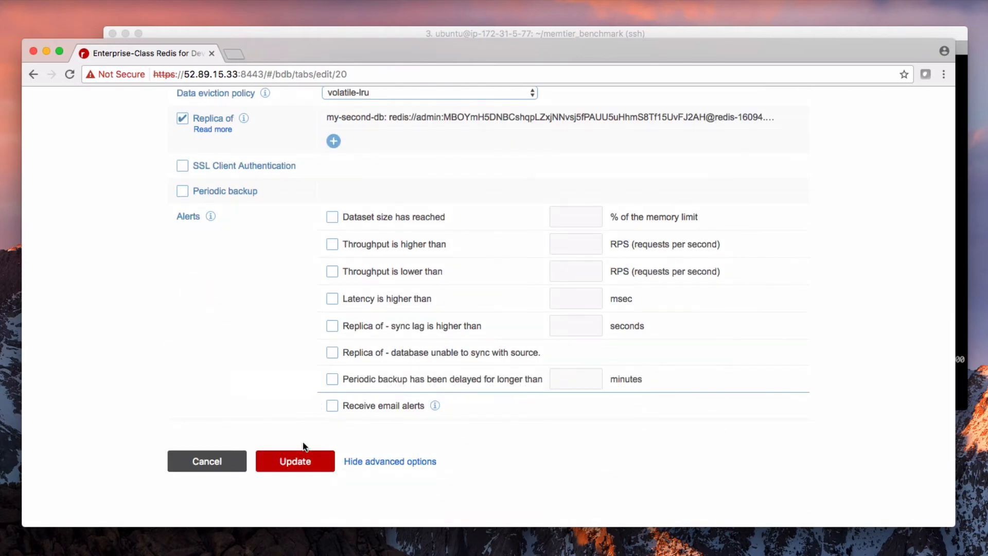
pyautogui.click(294, 462)
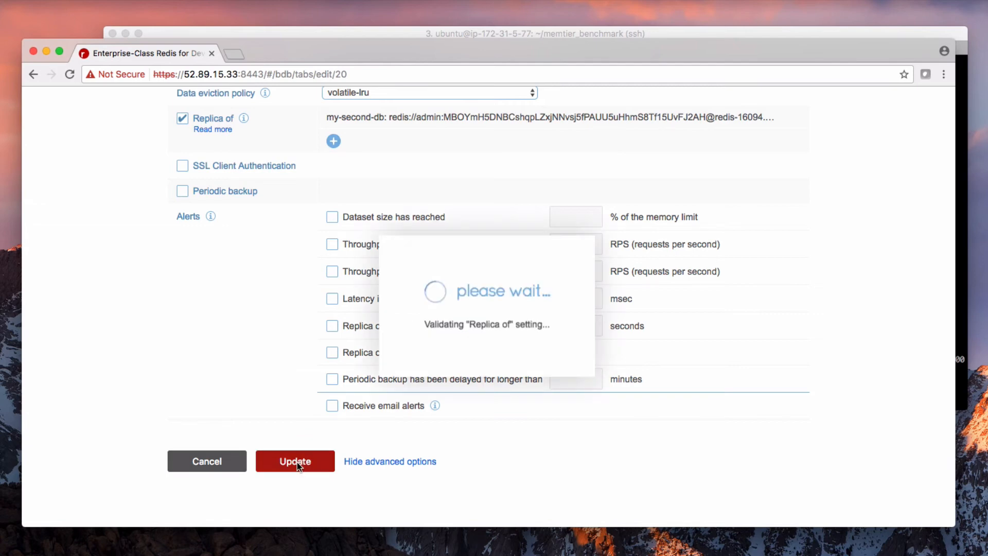
pyautogui.click(295, 461)
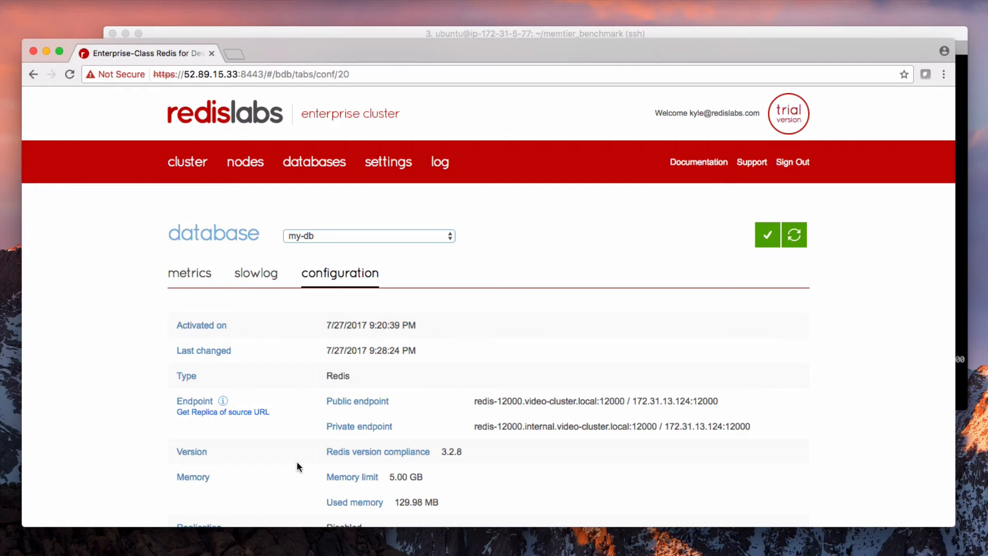
pyautogui.moveTo(238, 402)
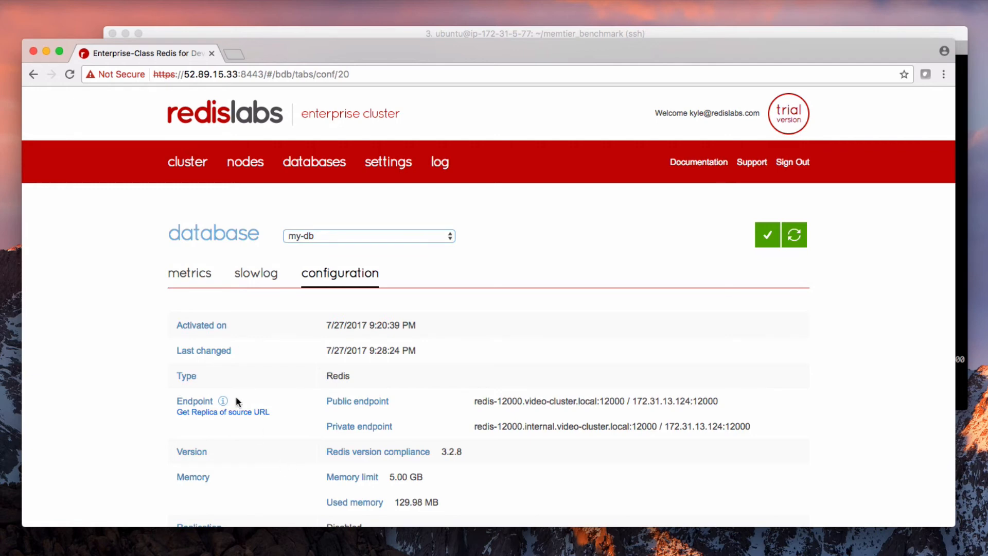
# Return to the databases list to see my-db syncing with my-second-db.
pyautogui.click(314, 161)
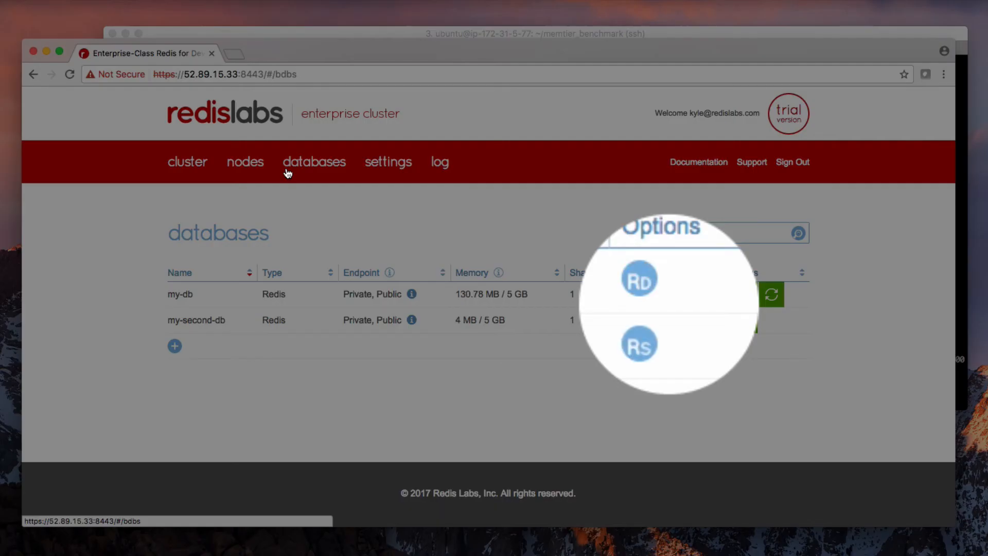